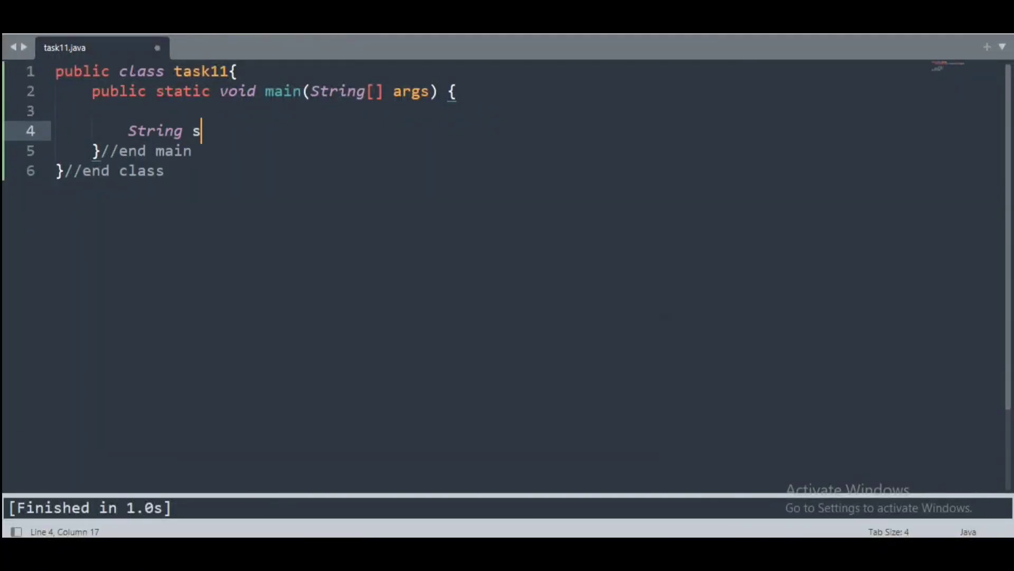
Declare the string "Mom" and convert it to lowercase
type("tr=\"Mom\";")
type("str")
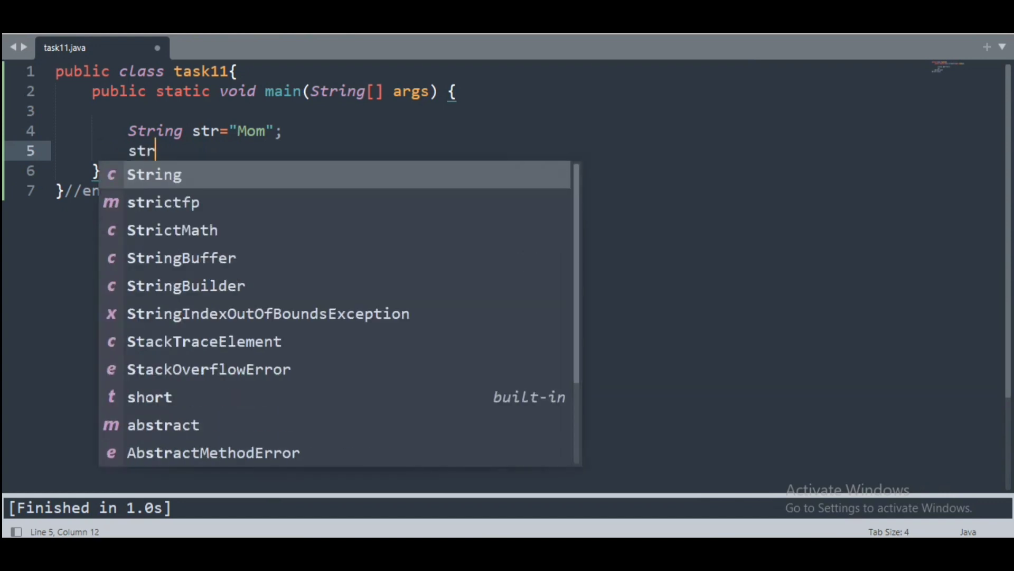
type("=str.")
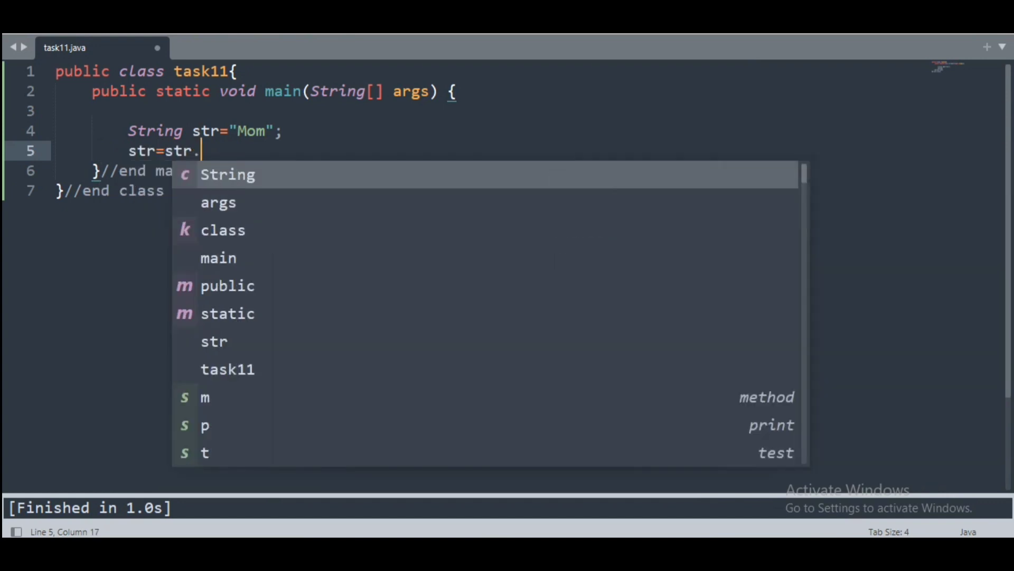
type("toLower")
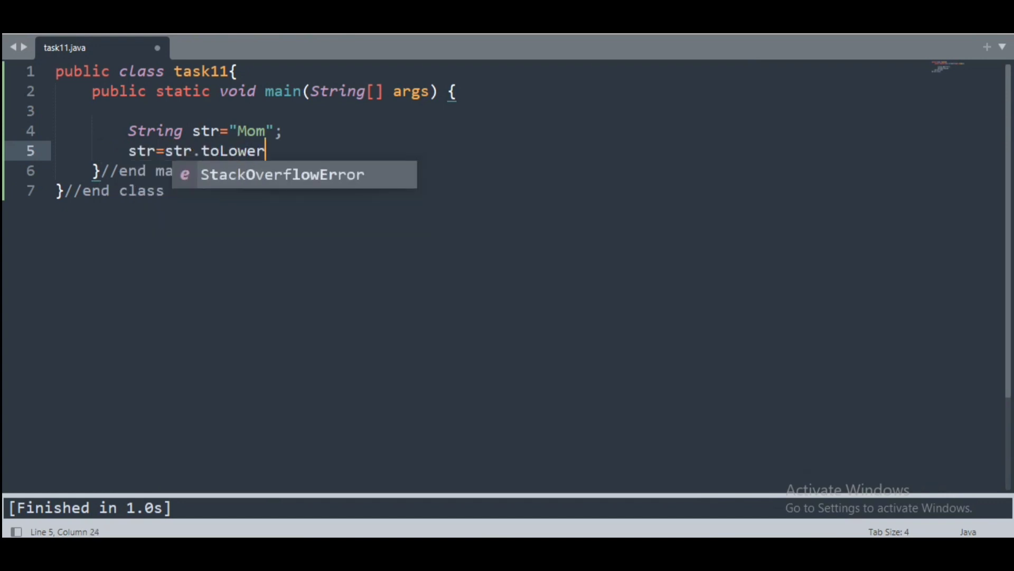
type("Case();")
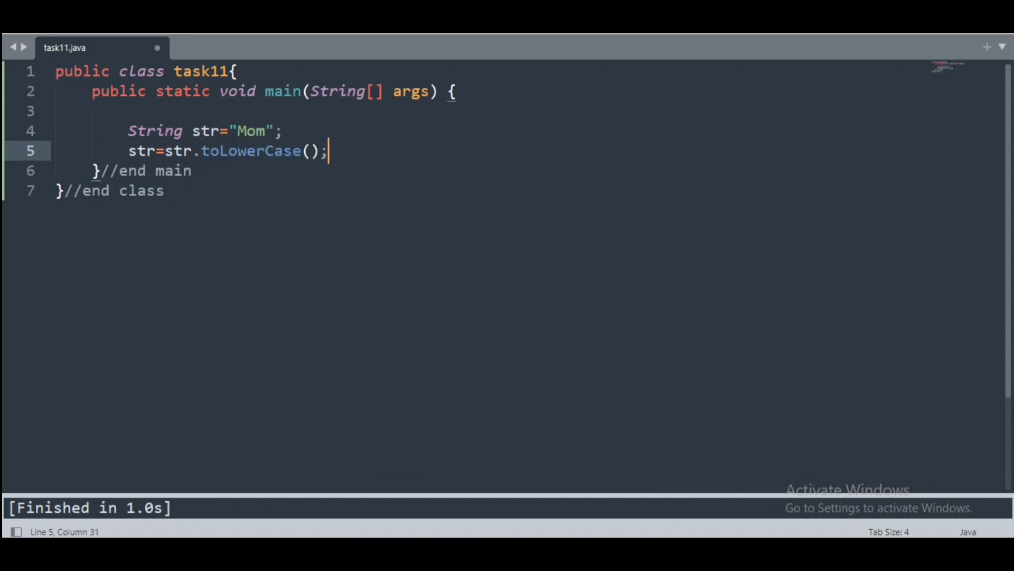
Declare int start = 0 and int end = str.length() - 1
type("int star")
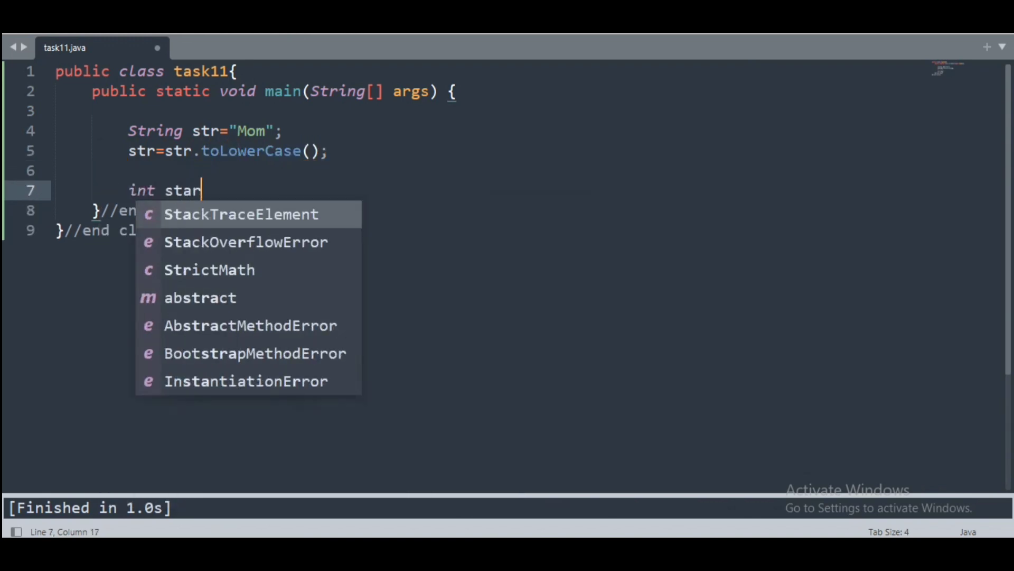
type("t=0;")
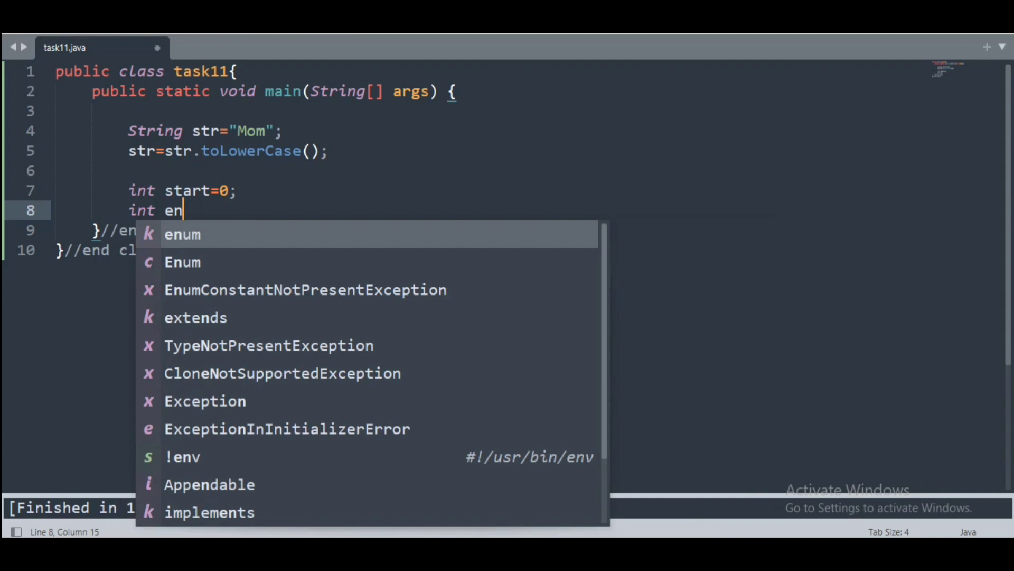
type("d= str.")
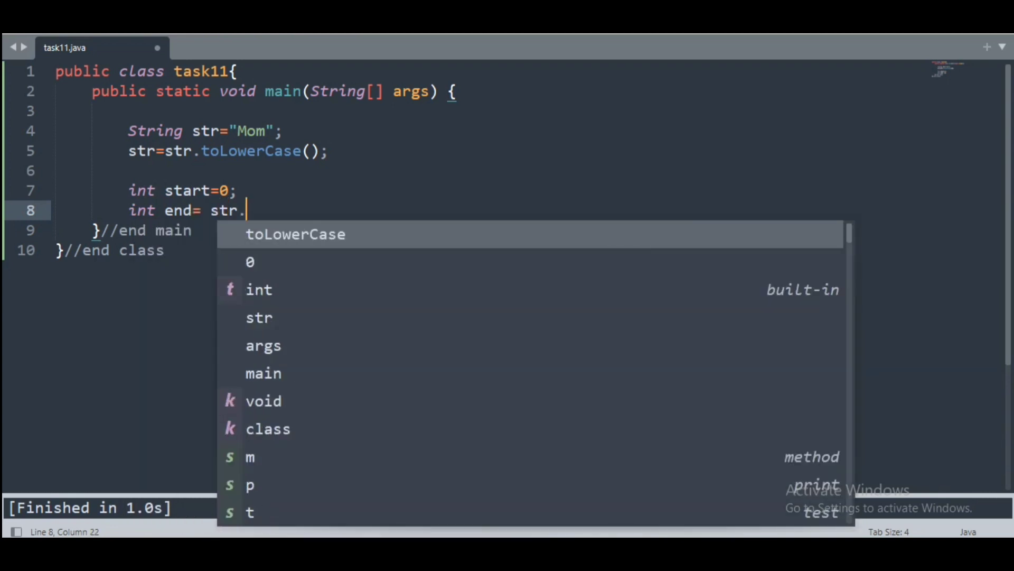
type("length()")
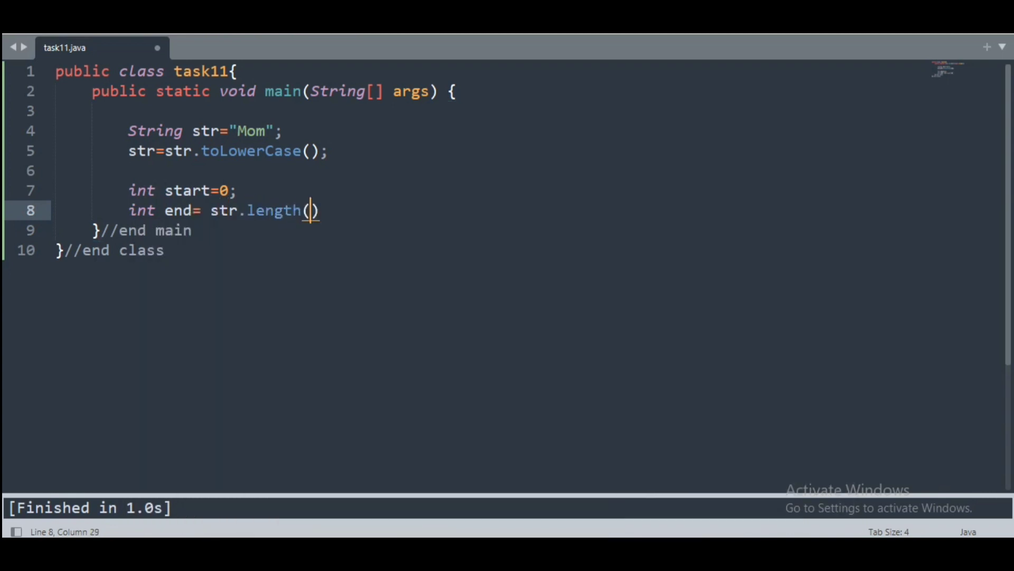
type("-1;")
type("while")
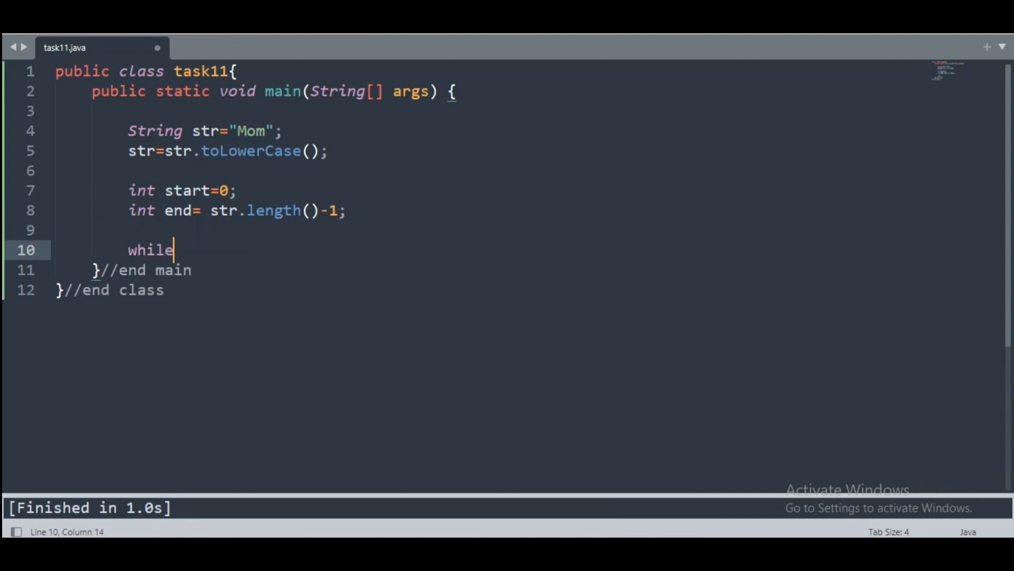
Loop while start < end with start++ and end--, beginning an if statement inside
type("(start")
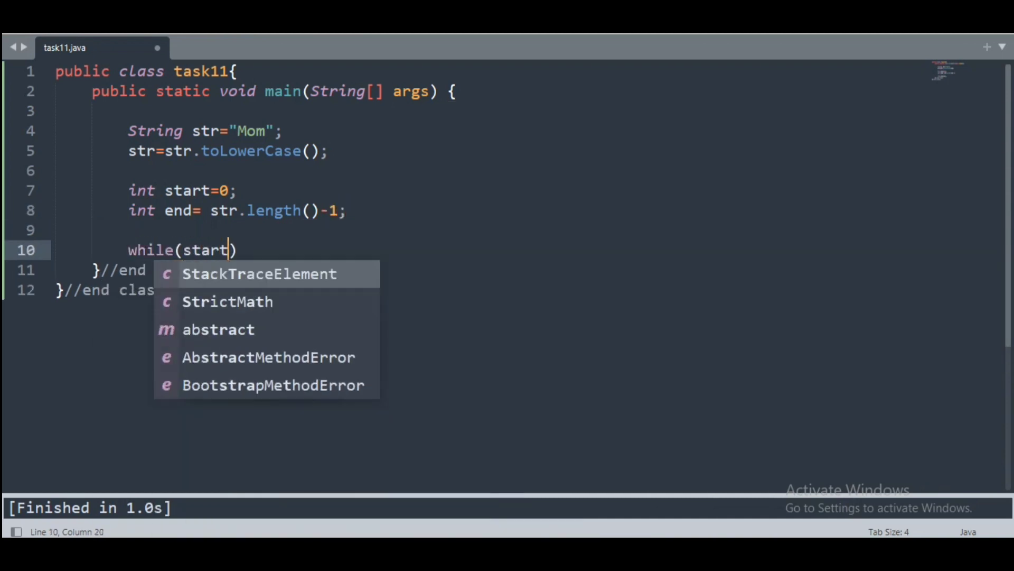
type("<end){")
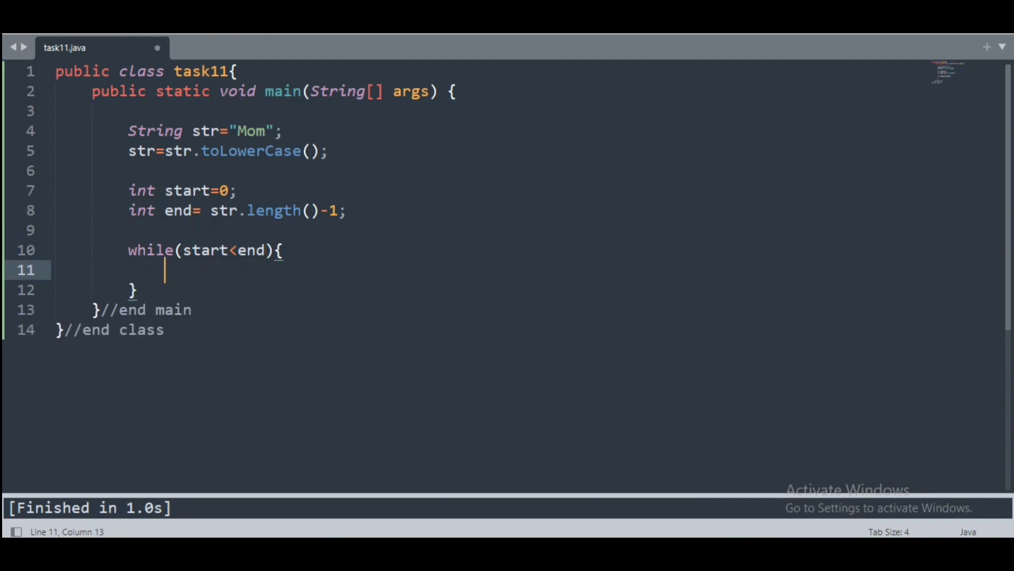
type("start++")
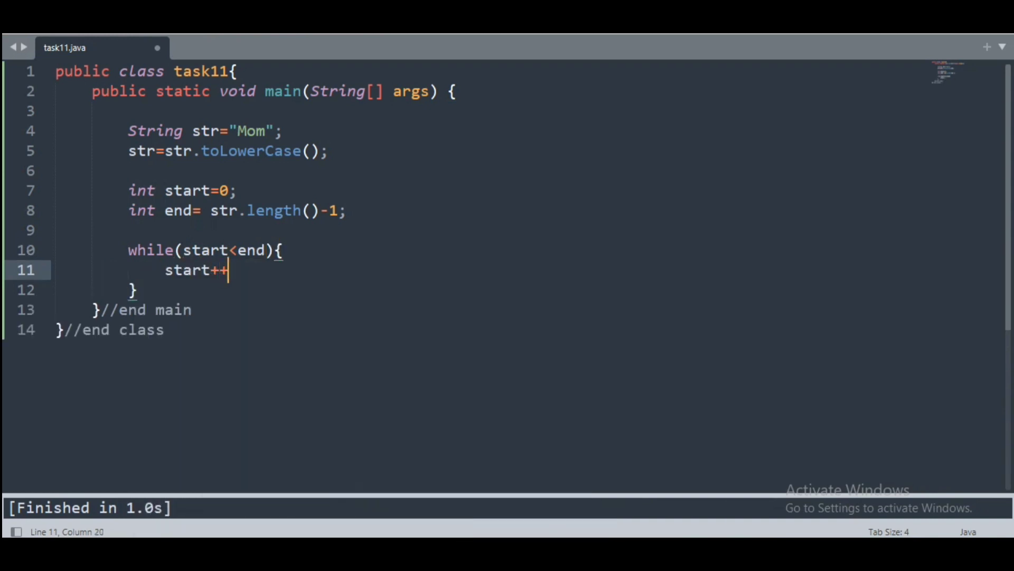
type(";")
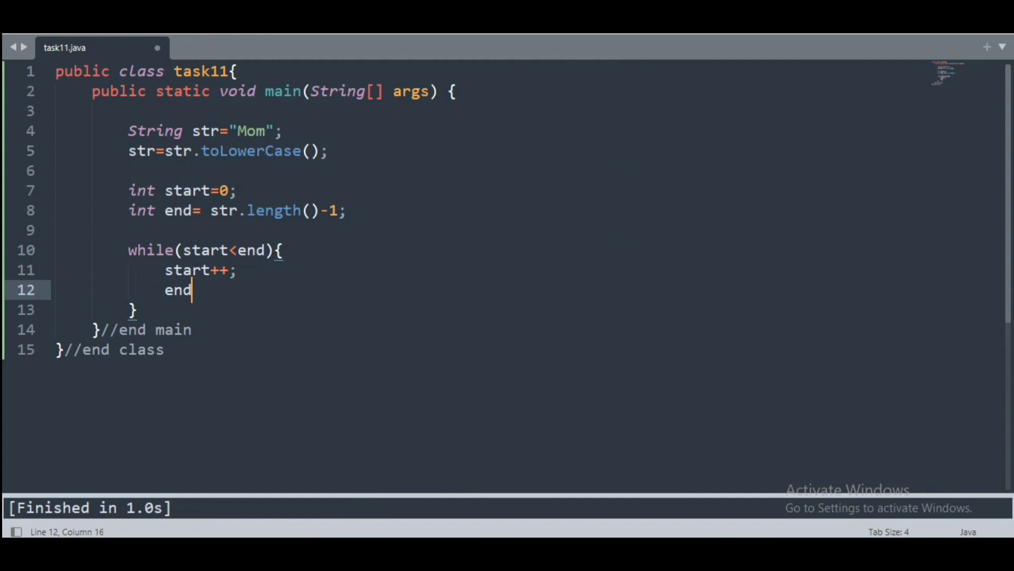
type("--;")
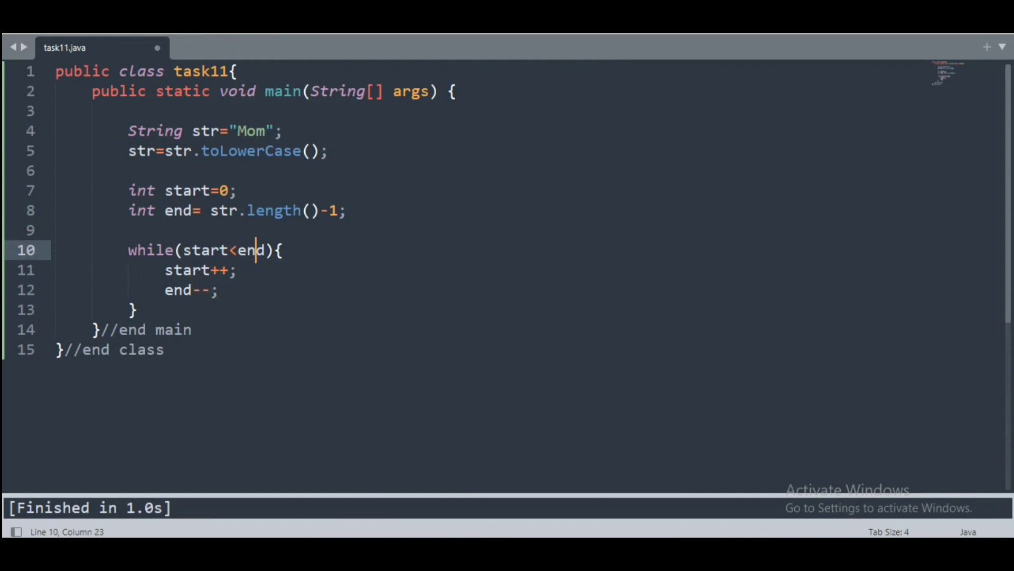
type("if(")
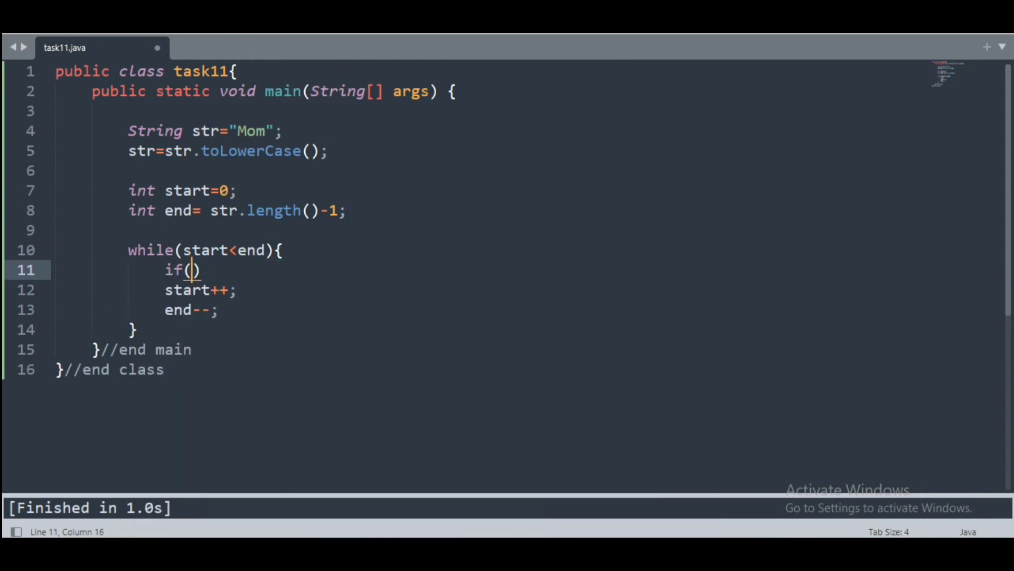
Make the if condition str.charAt(start) != str.charAt(end)
type("str.char")
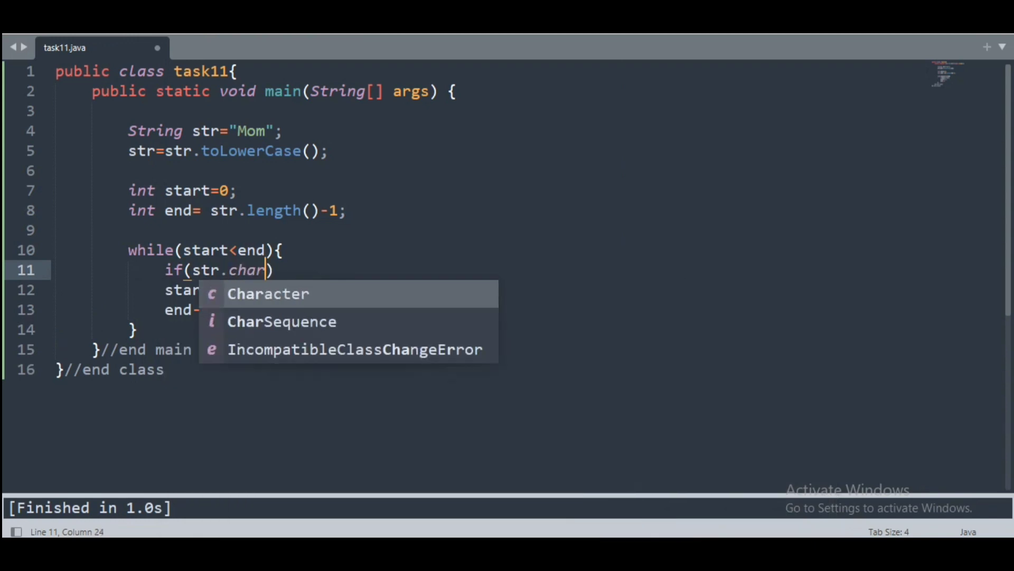
type("At(start")
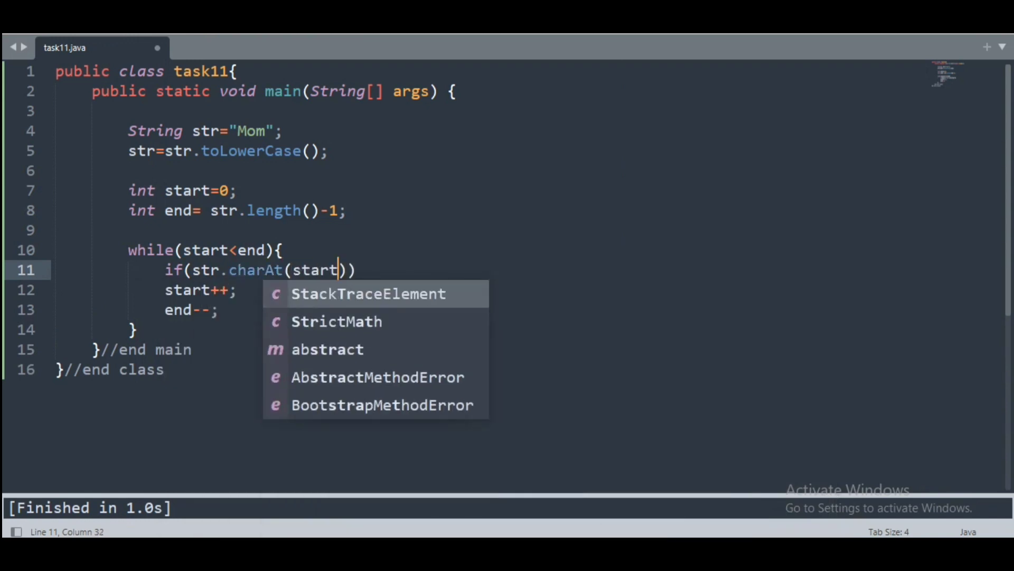
type("!=")
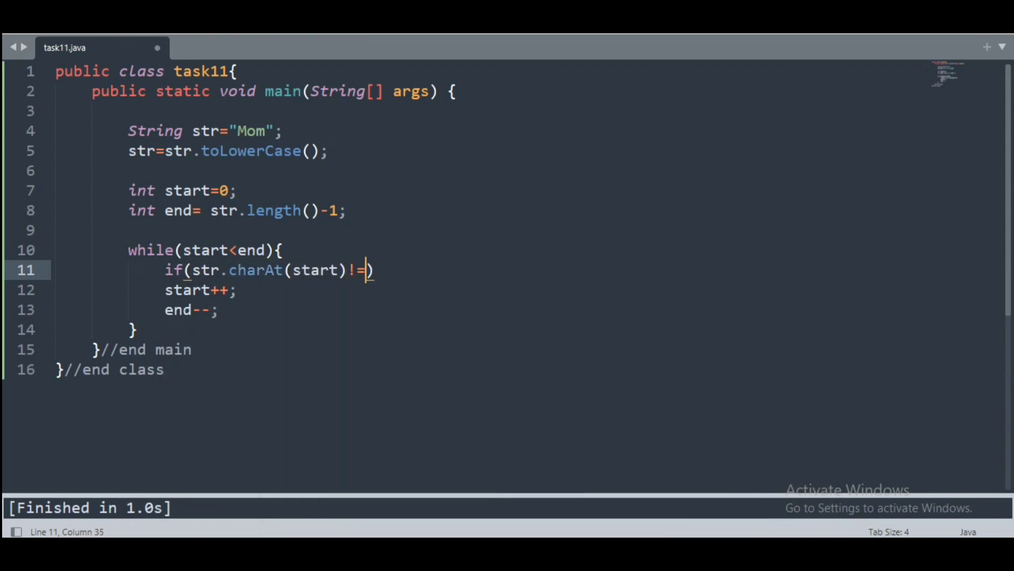
type("str.charAt(end")
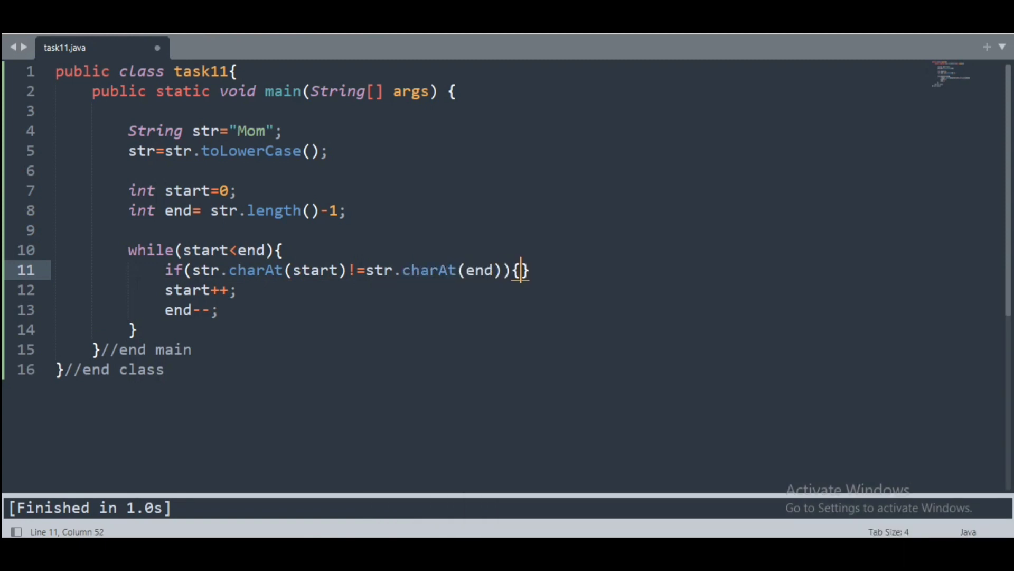
Print "It is not a palindrome!" and return inside the if, then save
type("System.out.print(@")
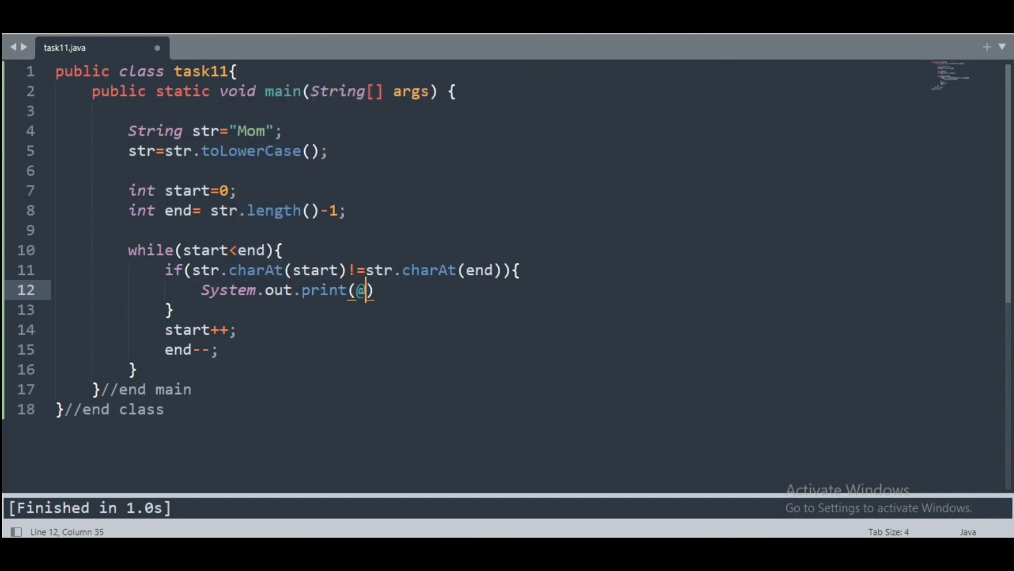
type("\"It is n")
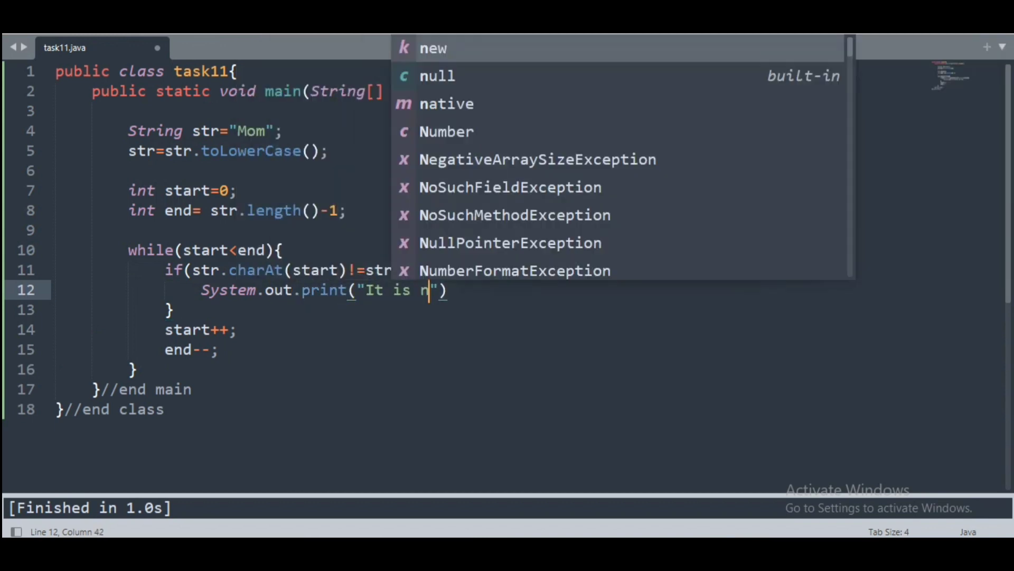
type("ot a palindrome")
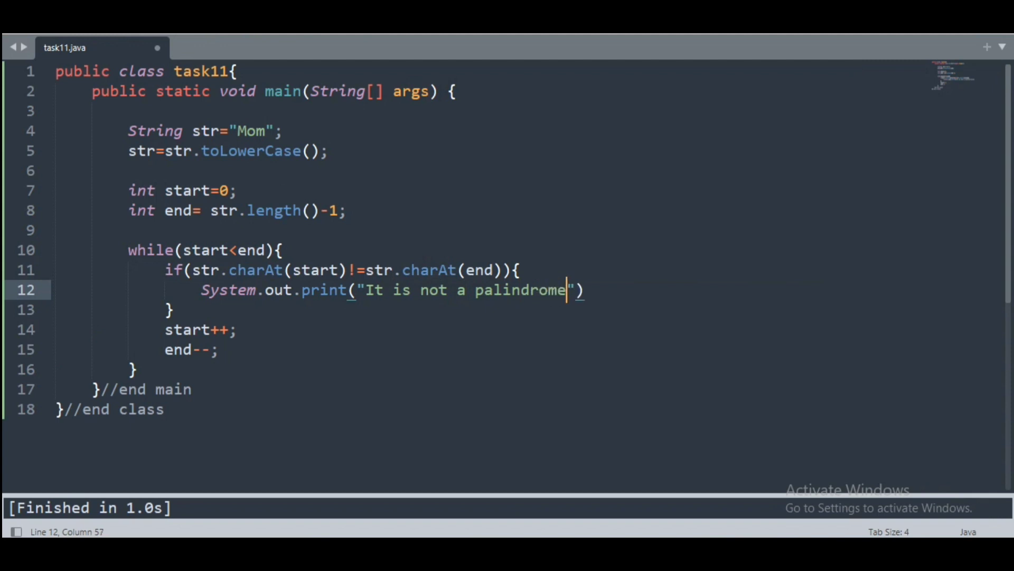
type("!;")
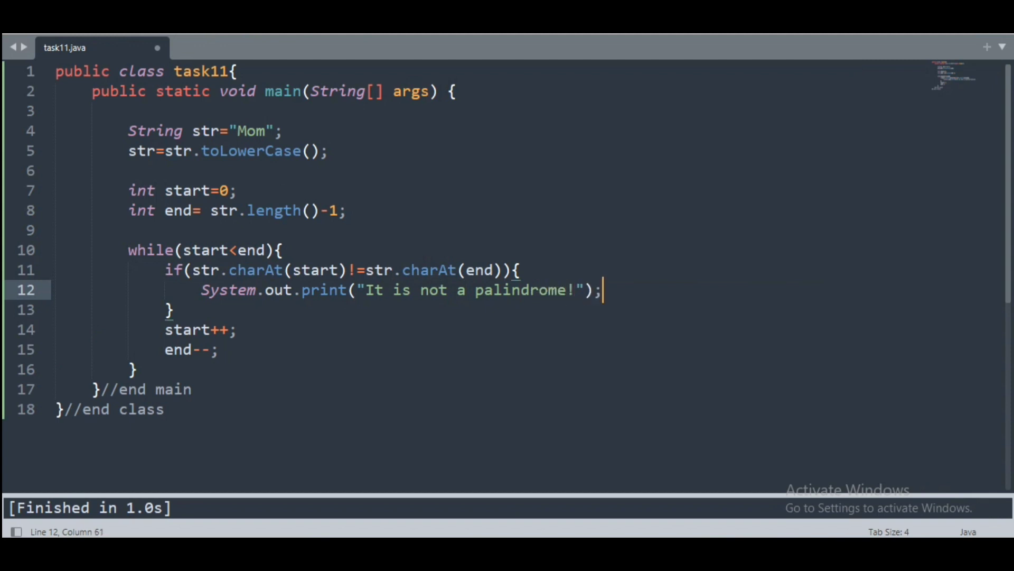
key("enter")
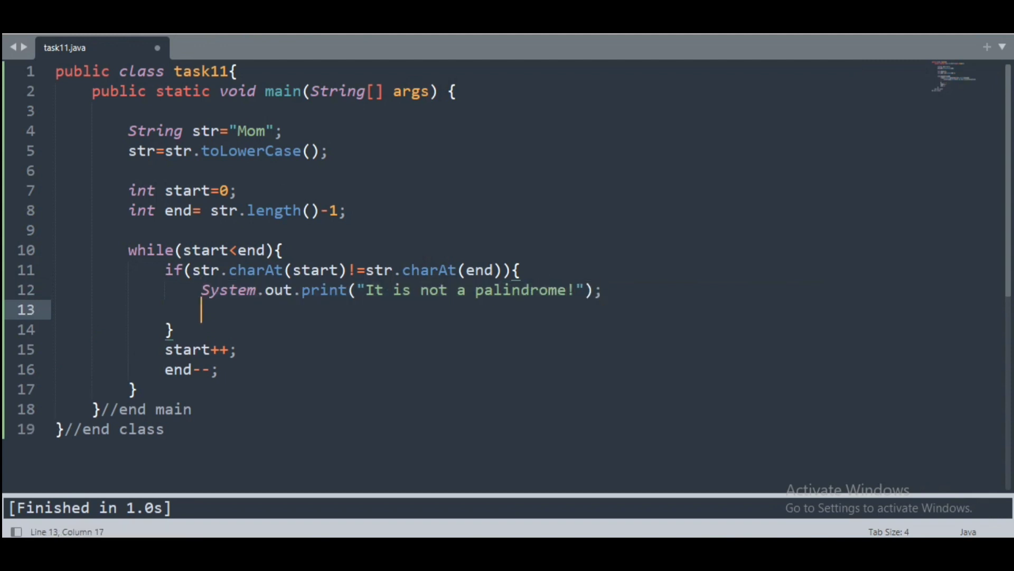
type("return;")
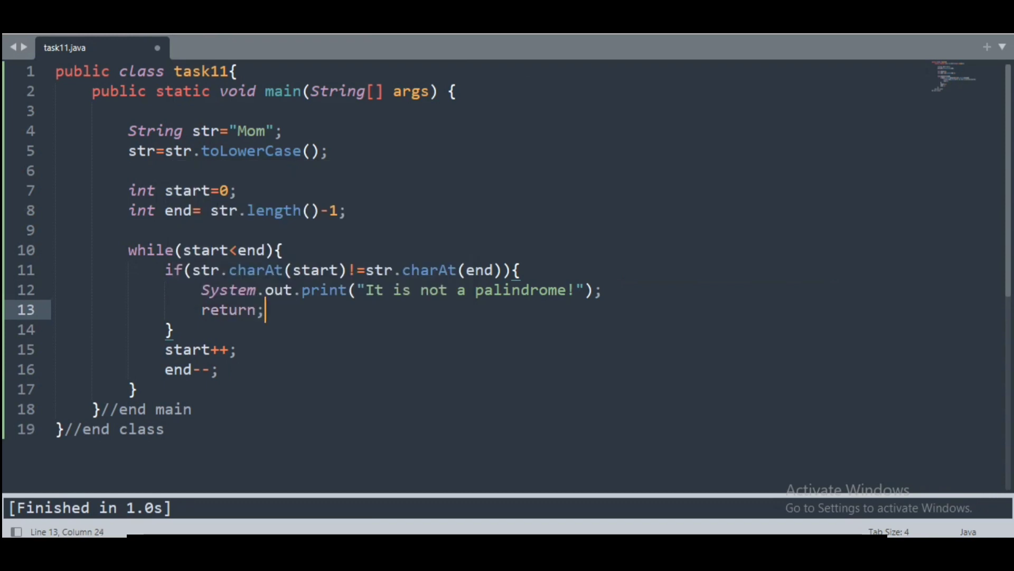
key("ctrl+s")
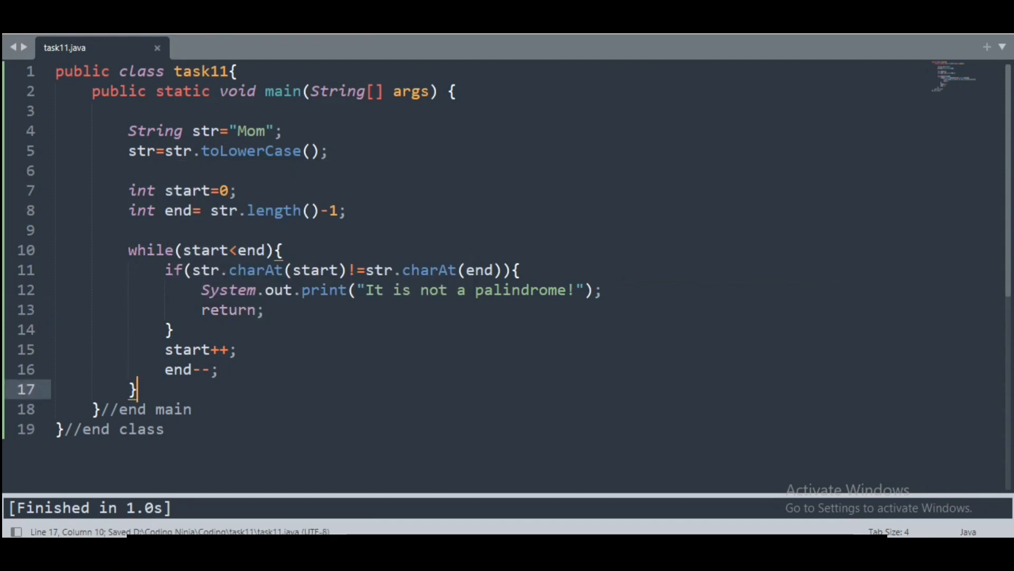
Add an //end while loop comment and change the test word to "Momy"
key("enter")
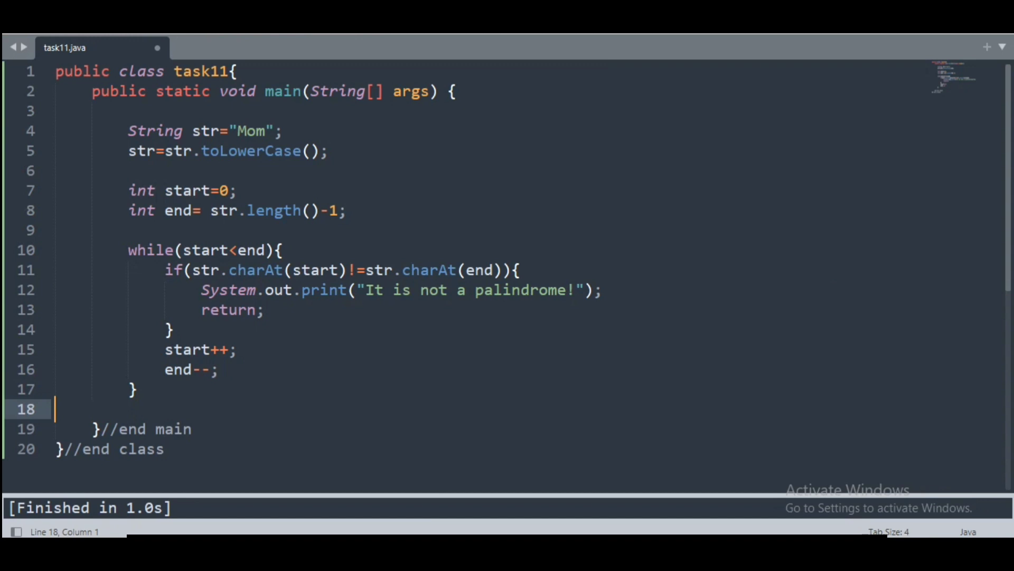
type("//end while")
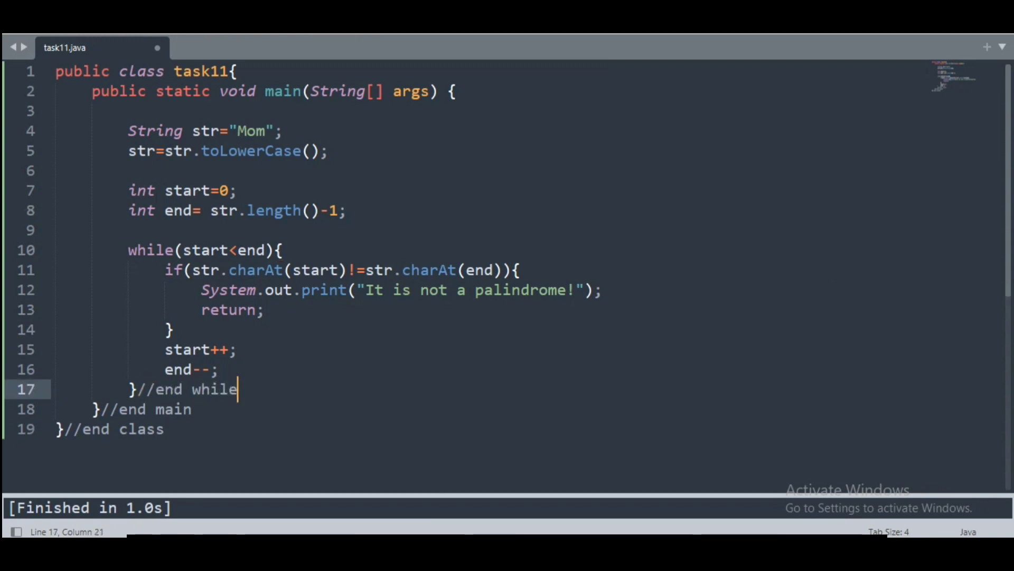
type("loop")
type("System.out.print(\"It is a palindrome!\");")
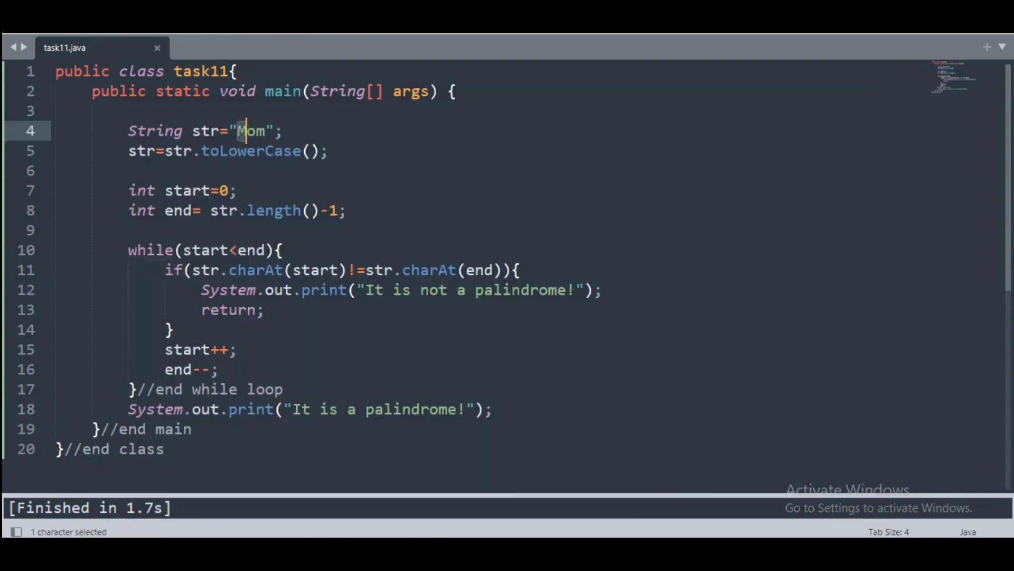
type("y")
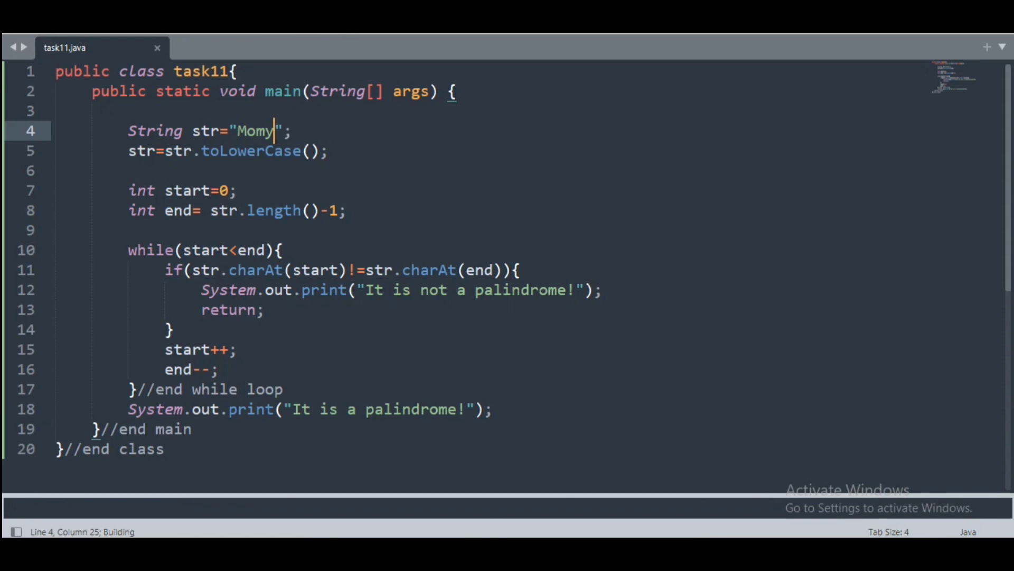